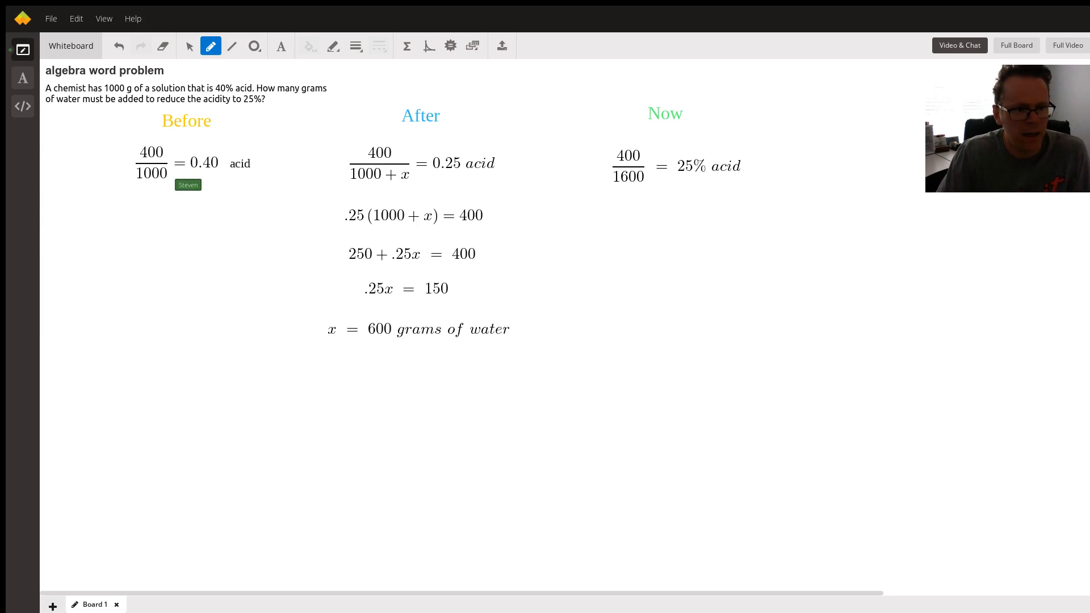
pyautogui.moveTo(269, 229)
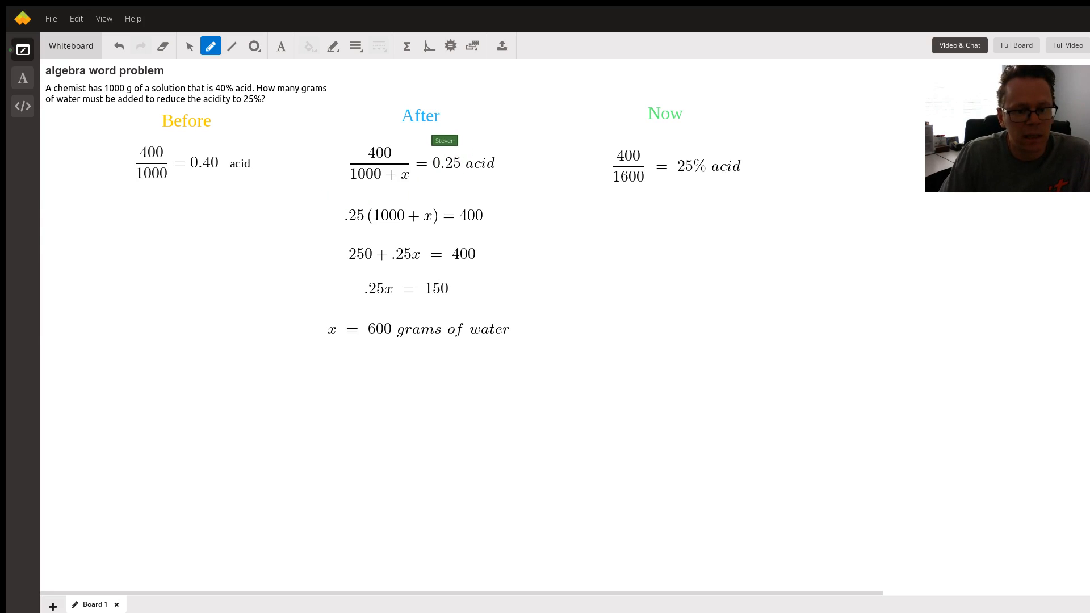
pyautogui.moveTo(457, 169)
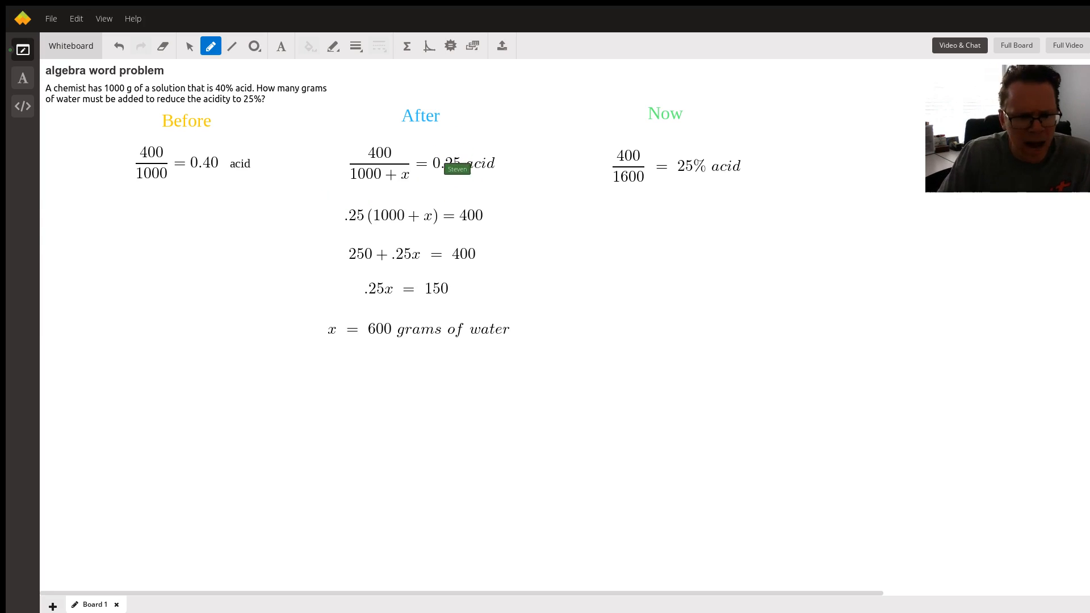